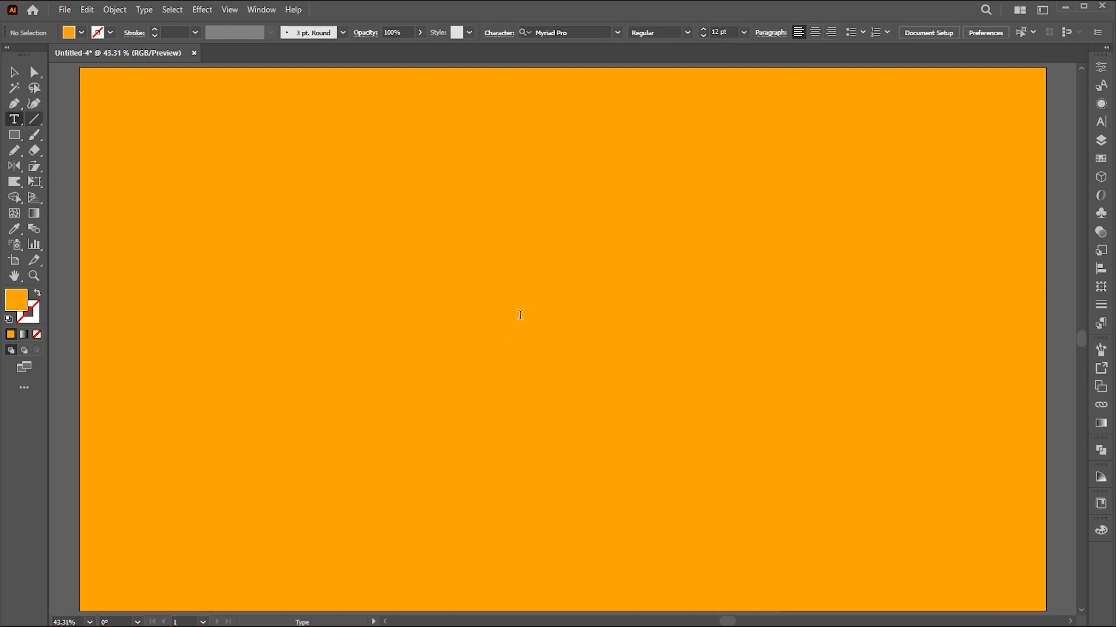
Step: Place the word 'shadow' as point type at the artboard centre
text(shadow)
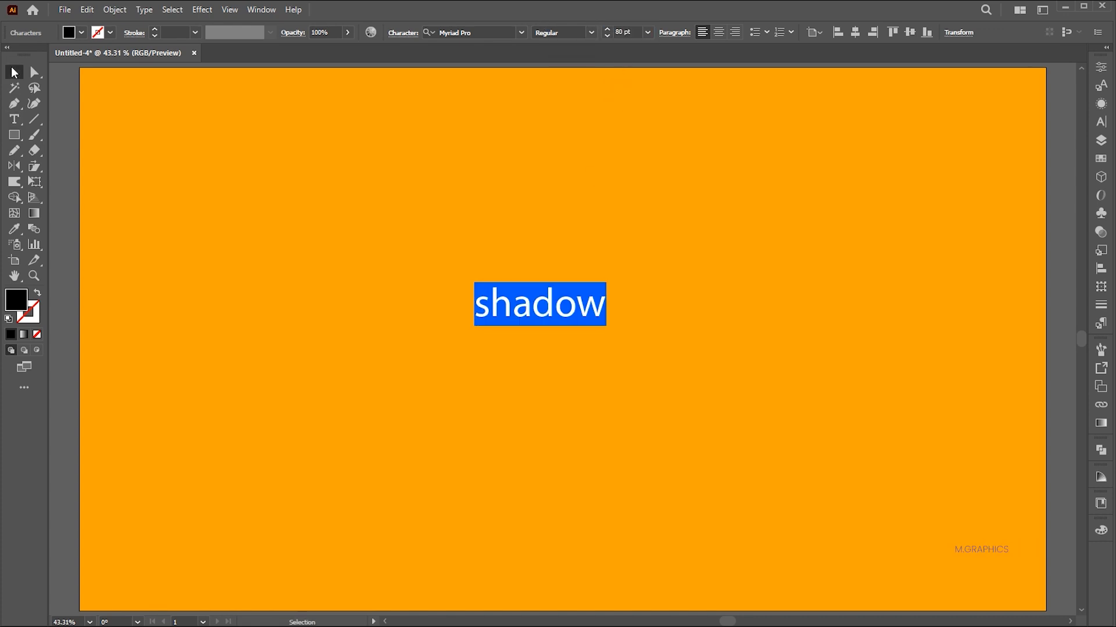
Step: Convert the word to uppercase SHADOW and set it in a heavy bold Helvetica style
click(144, 9)
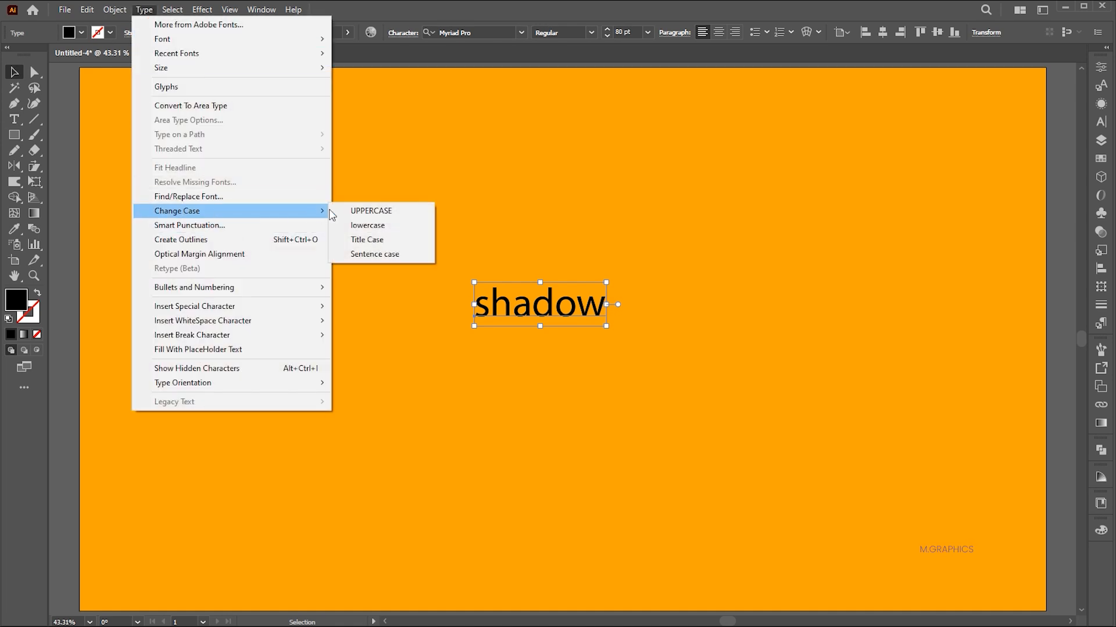
click(371, 210)
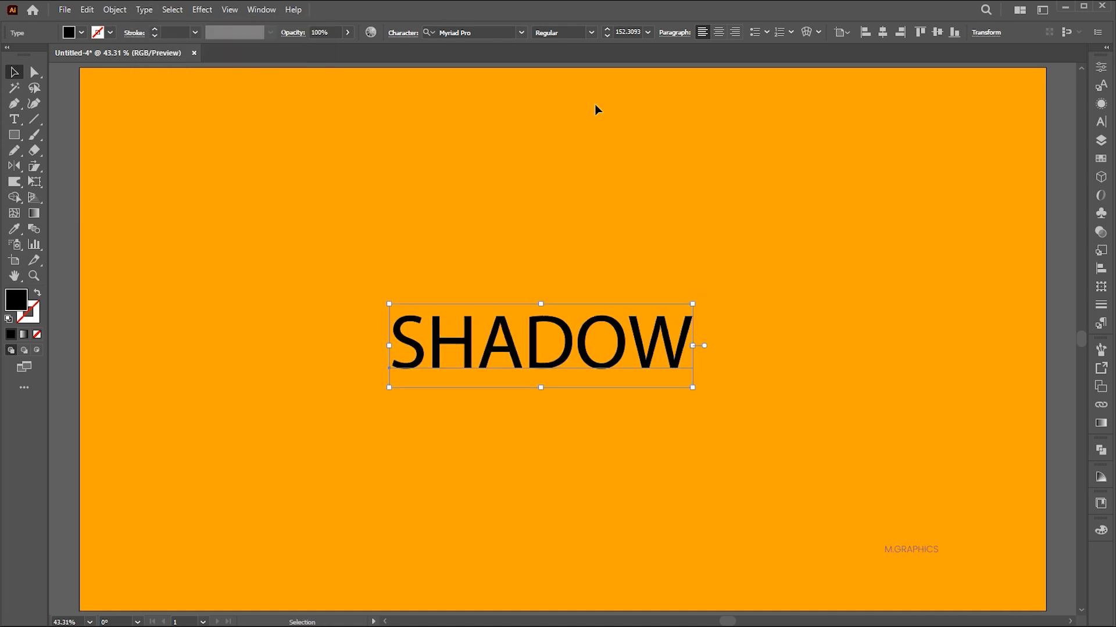
text(helve)
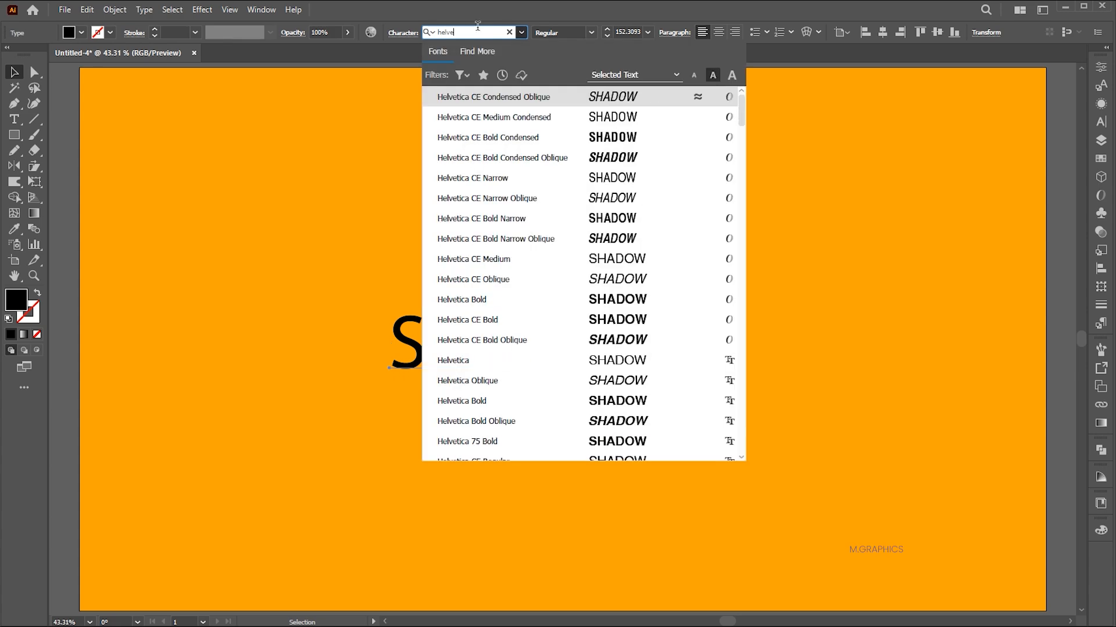
scroll(down, 3)
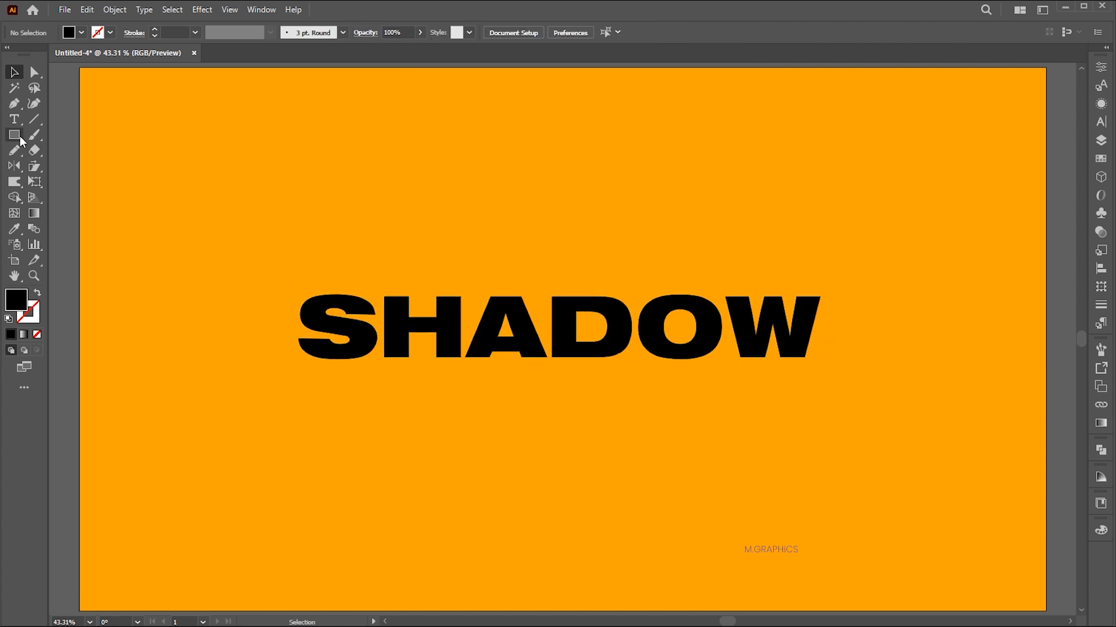
Step: Draw a wide white rectangle over the word and send it behind the text
drag(276, 285, 840, 366)
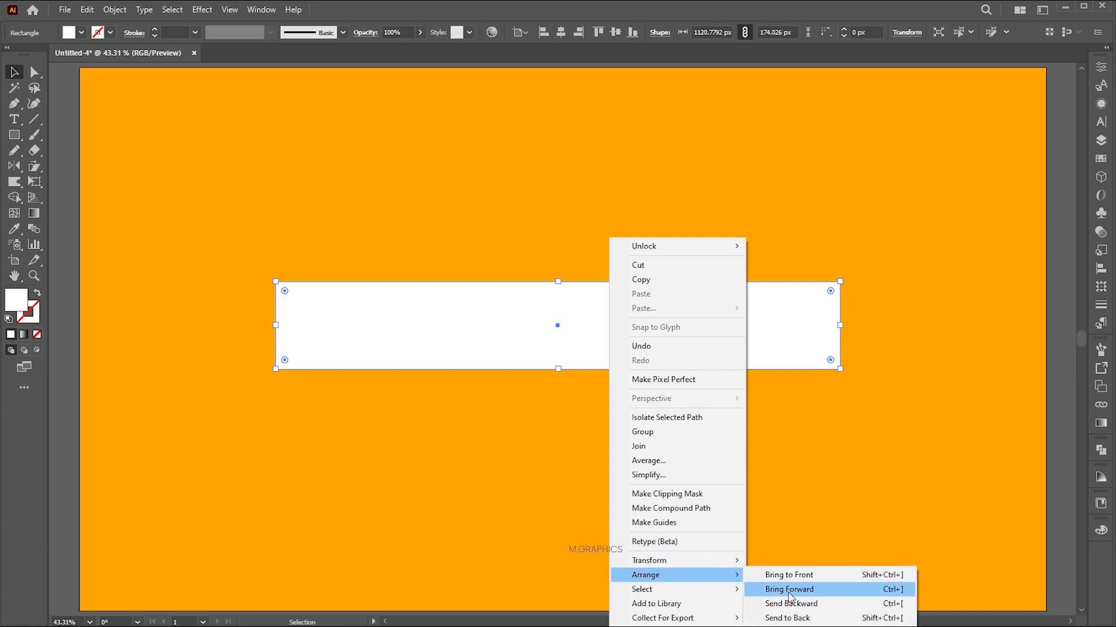
click(787, 589)
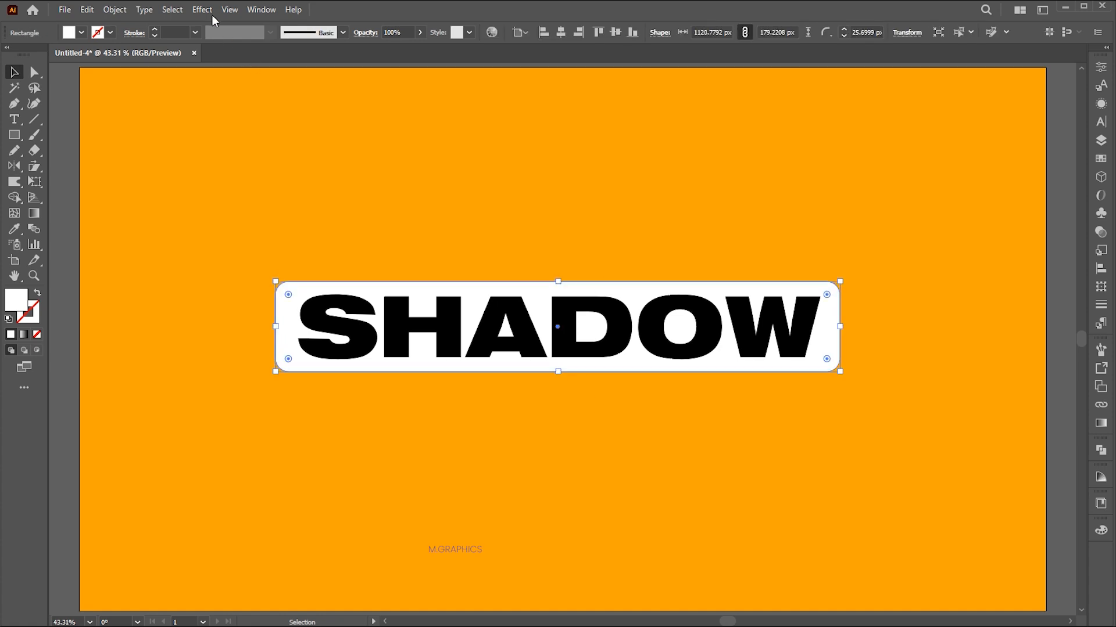
Step: Add a drop shadow to the rectangle with 60% opacity, zero offsets and 15 px blur
click(202, 9)
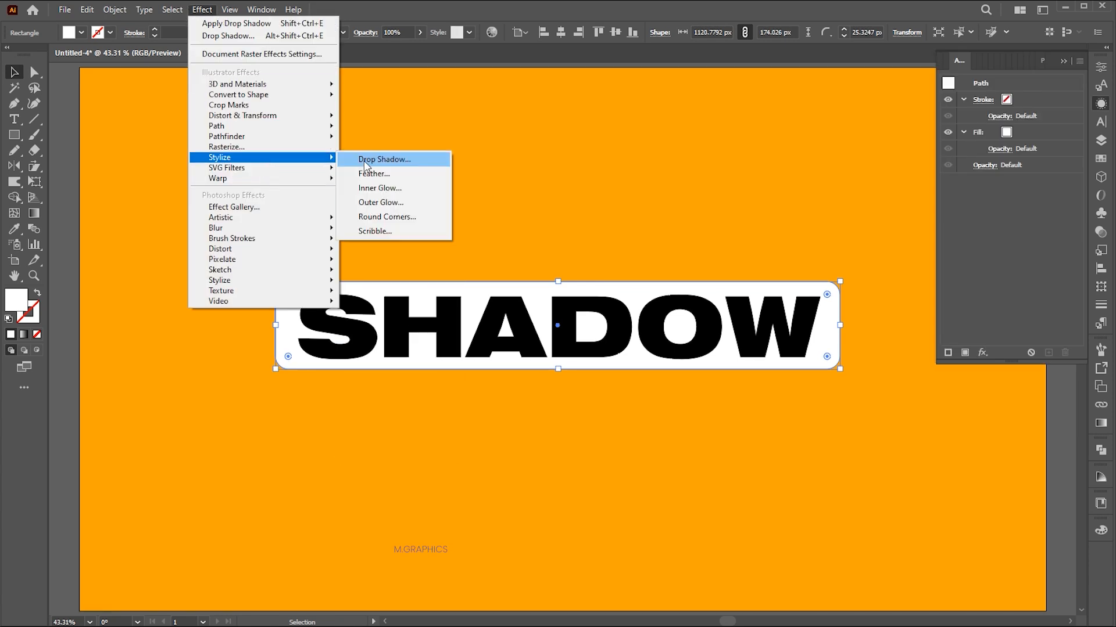
click(384, 159)
text(15)
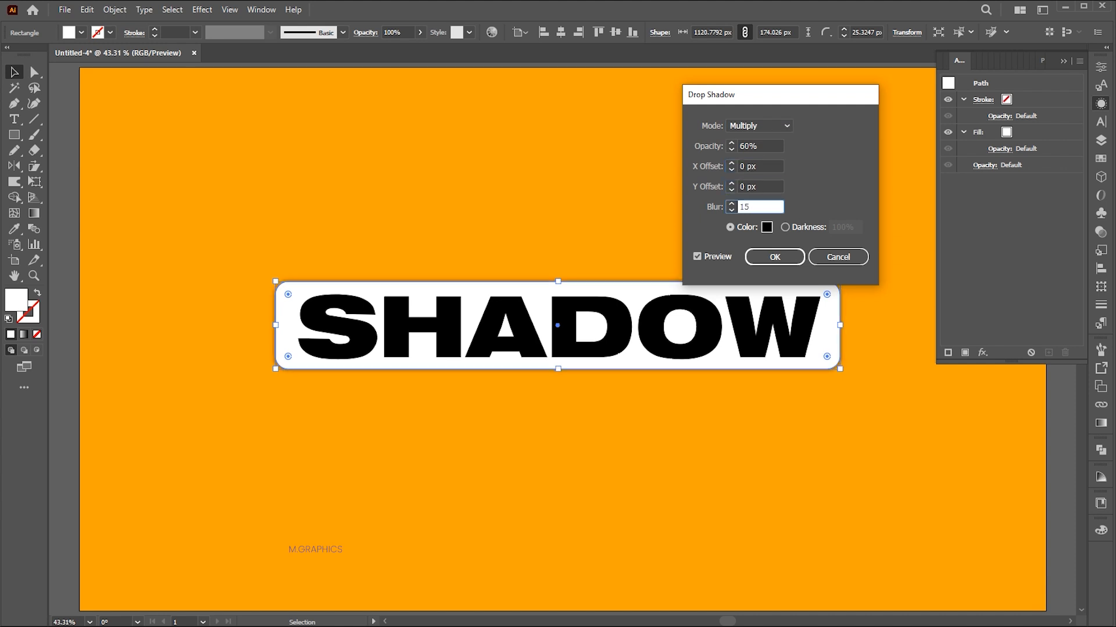
click(114, 9)
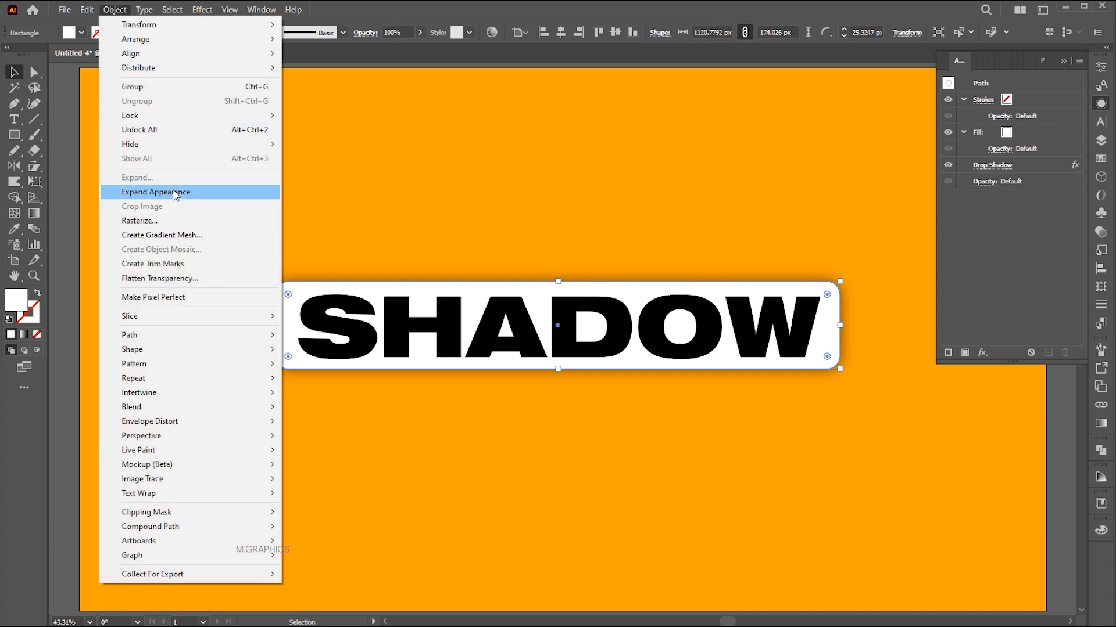
Step: Expand the rectangle's appearance and ungroup the shadow image from it
click(156, 192)
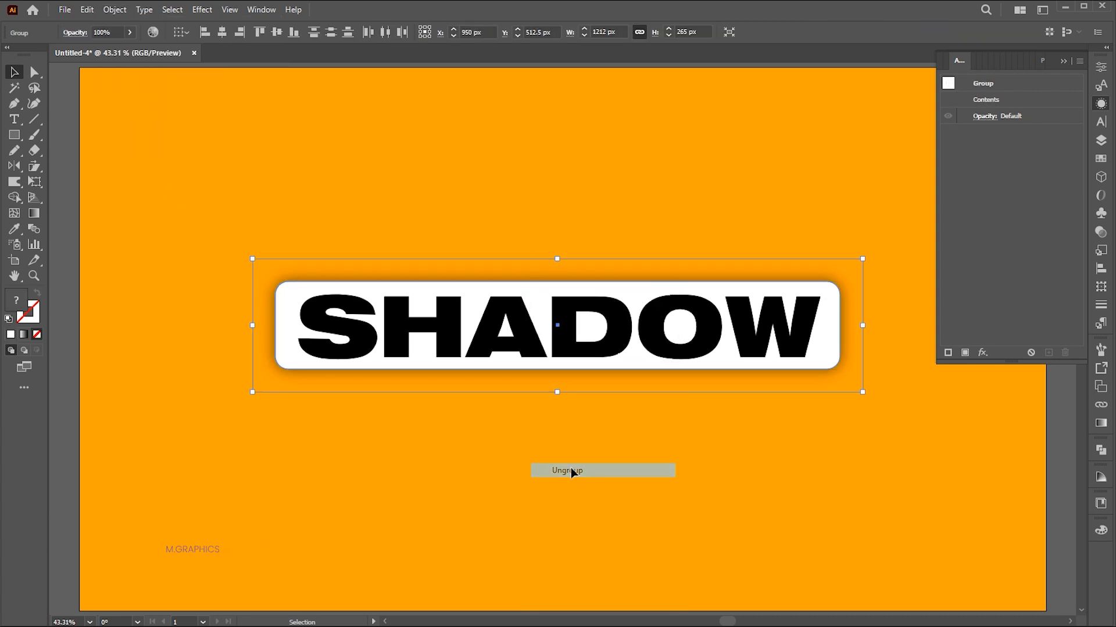
click(566, 470)
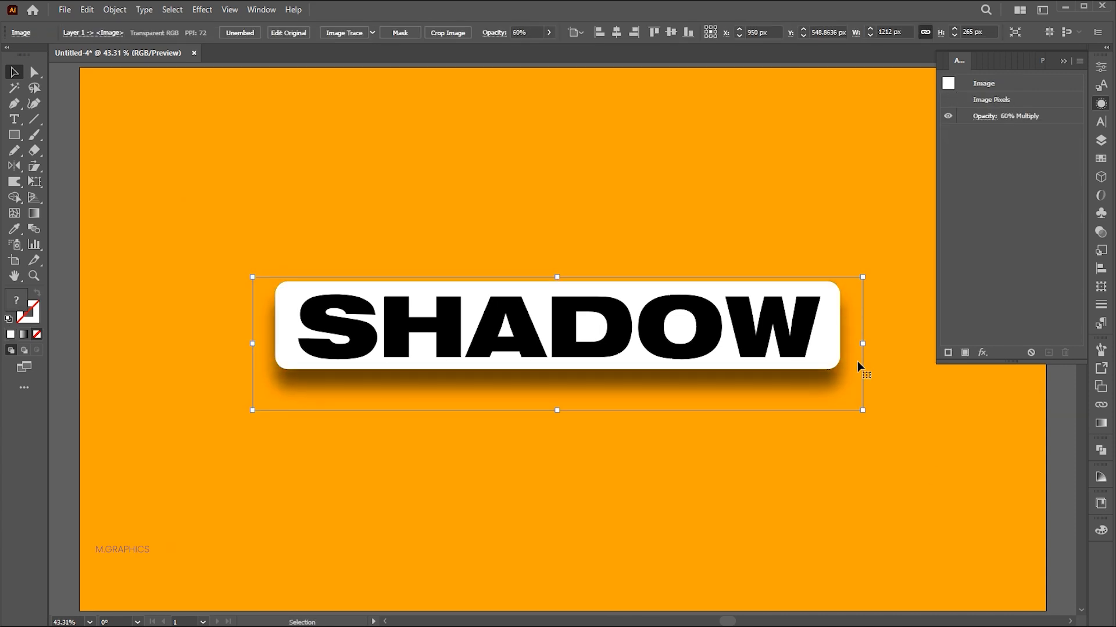
Step: Wrap the shadow image in a 2×2 envelope mesh via Envelope Distort > Make with Mesh
click(114, 9)
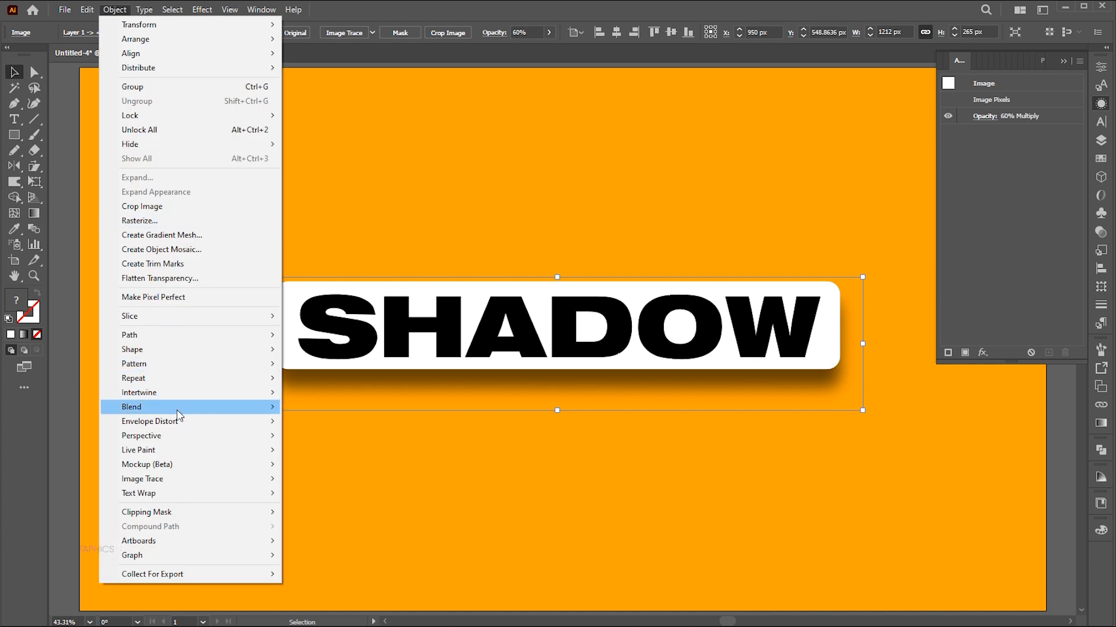
mouse_move(150, 421)
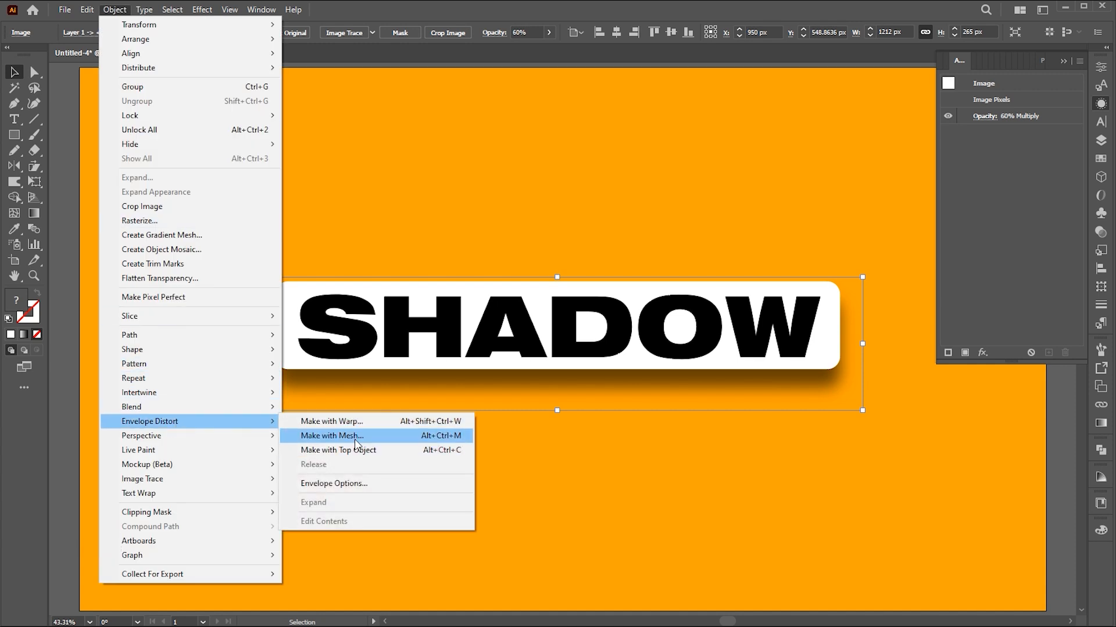
click(331, 436)
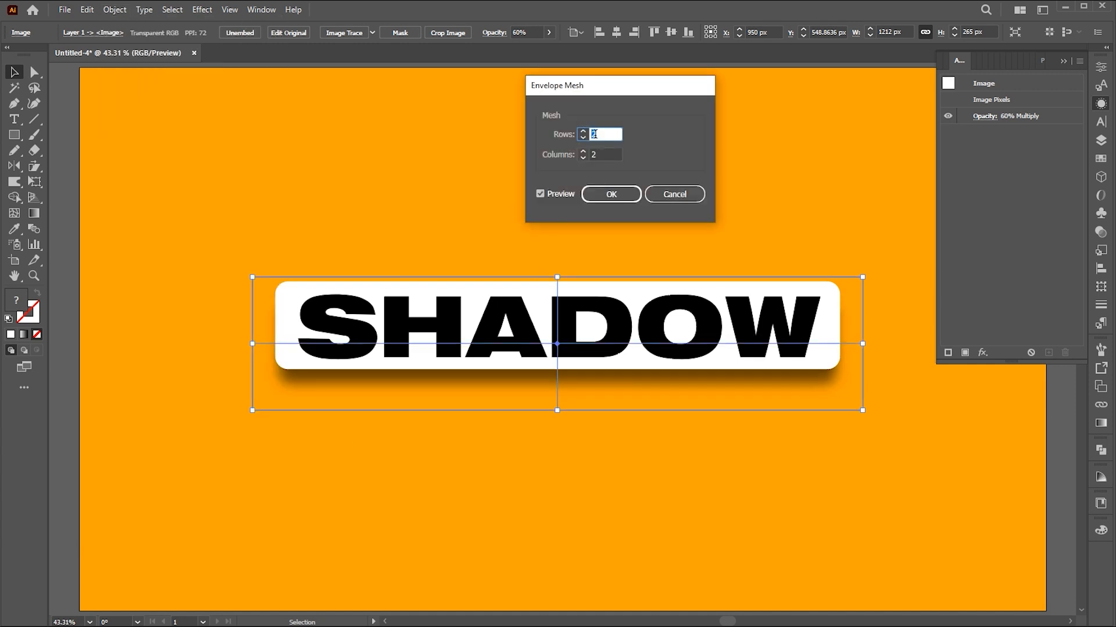
click(610, 194)
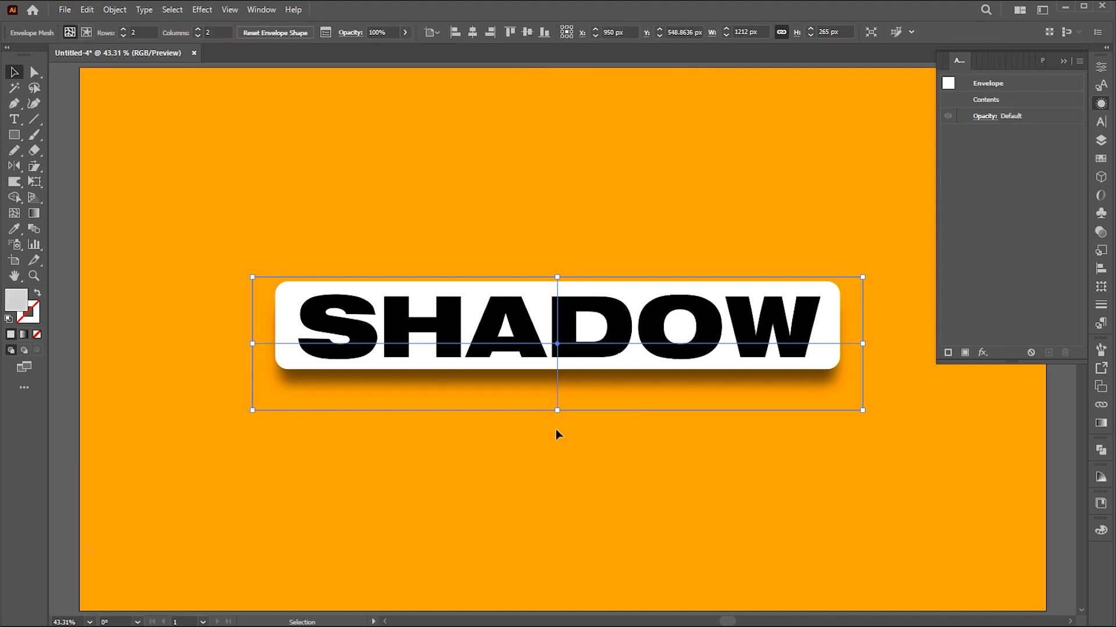
Step: Bend the mesh's bottom edge into a curve with the Direct Selection tool
click(34, 72)
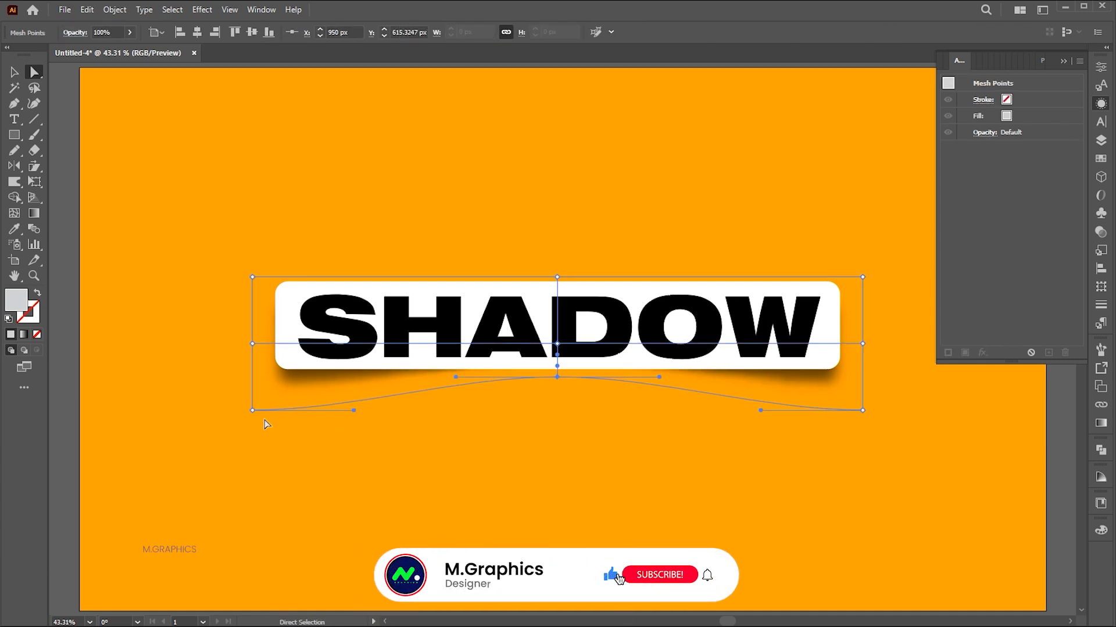
drag(759, 410, 862, 416)
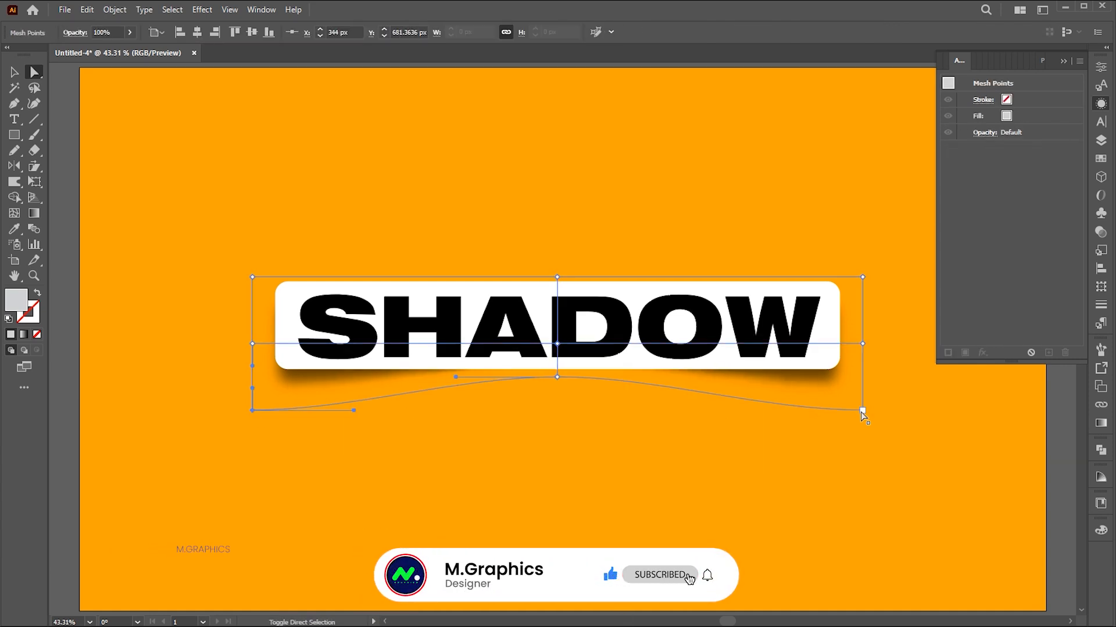